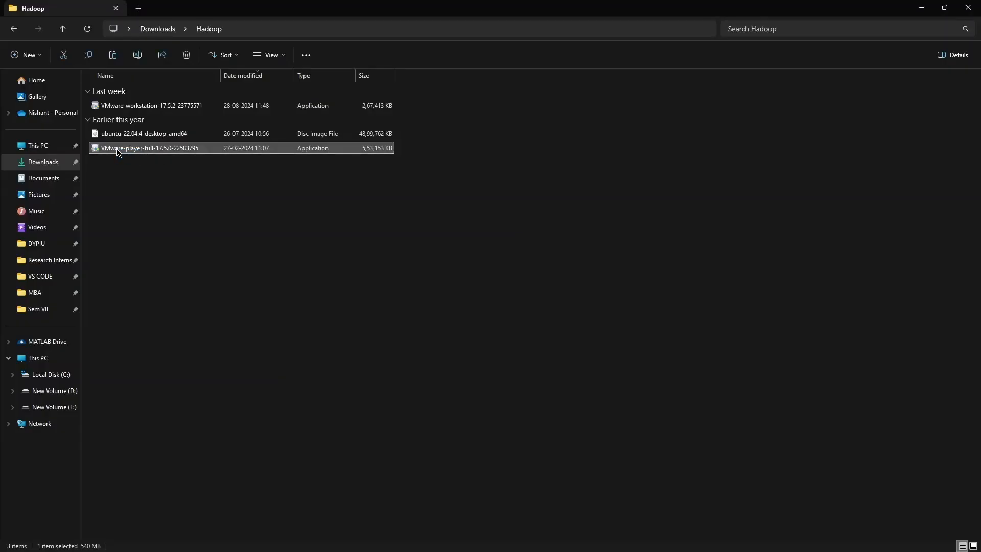
# Install VMware Workstation 17 Player, accepting the license and keeping default location and update settings
pyautogui.doubleClick(148, 148)
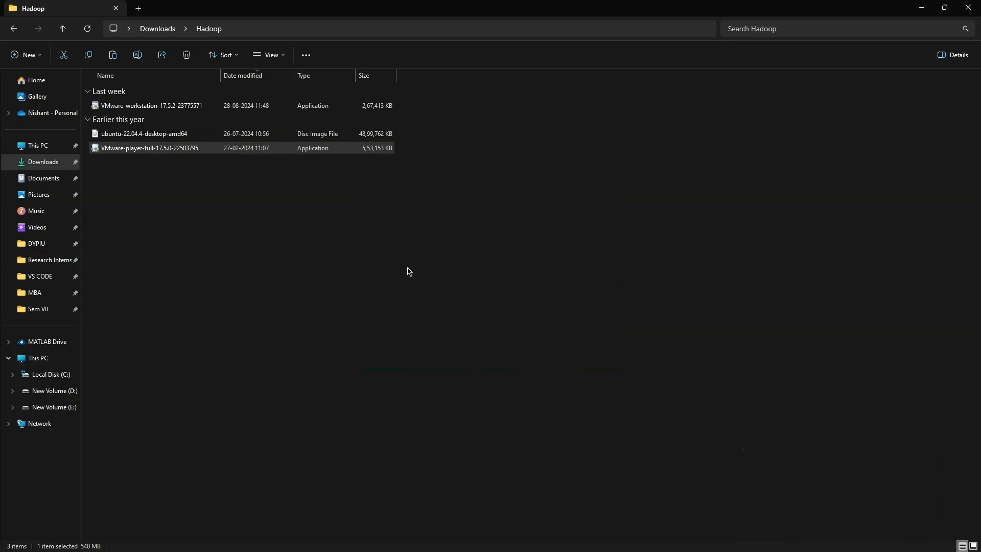
pyautogui.doubleClick(148, 148)
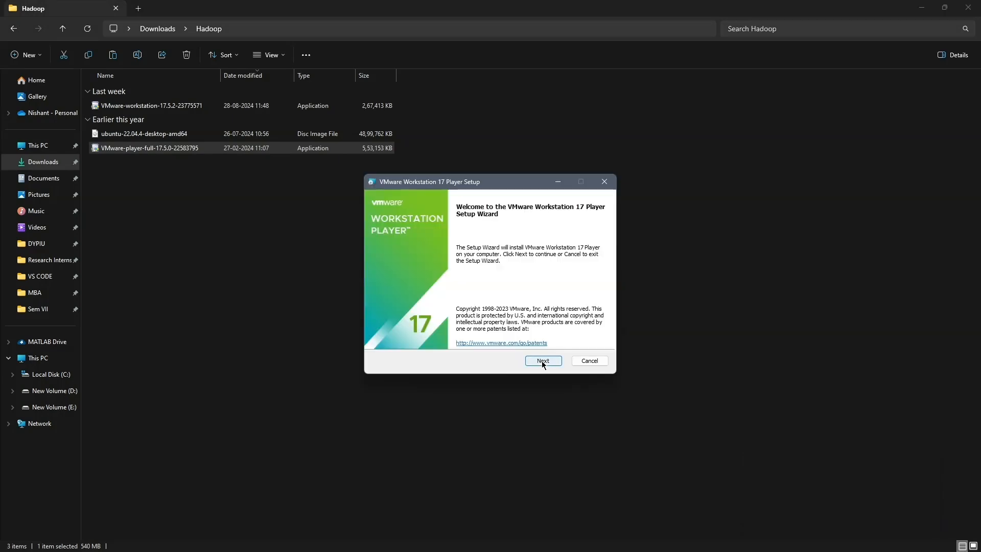
pyautogui.click(544, 361)
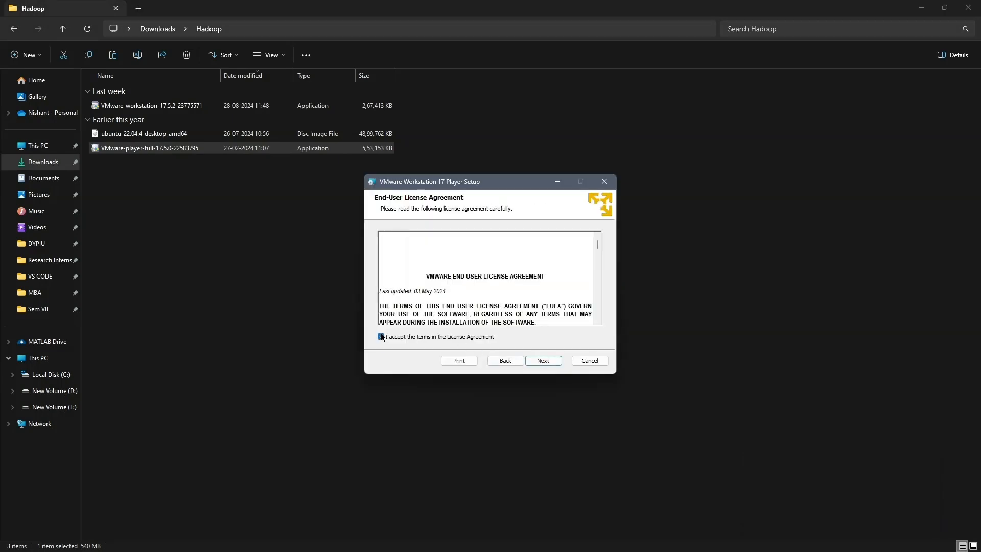
pyautogui.click(544, 361)
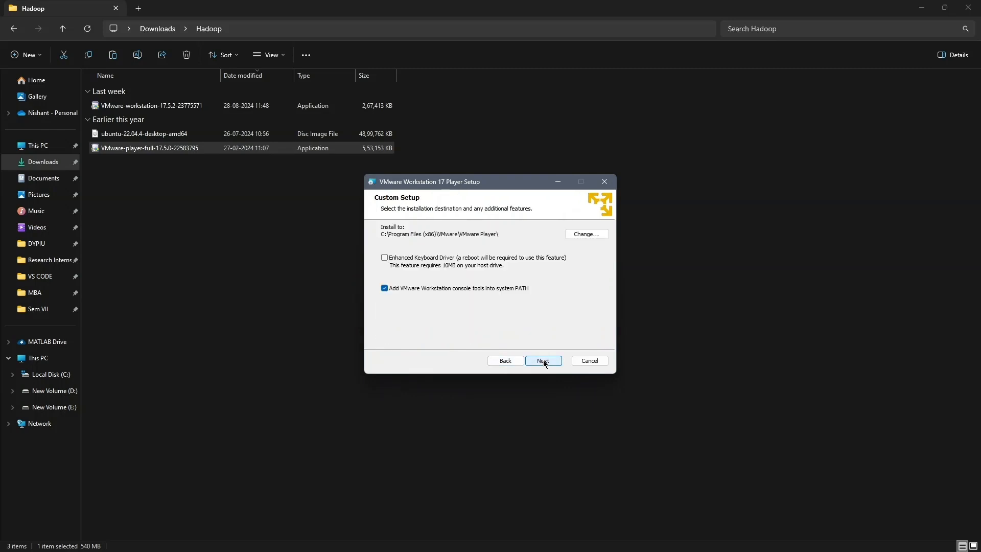
pyautogui.click(543, 361)
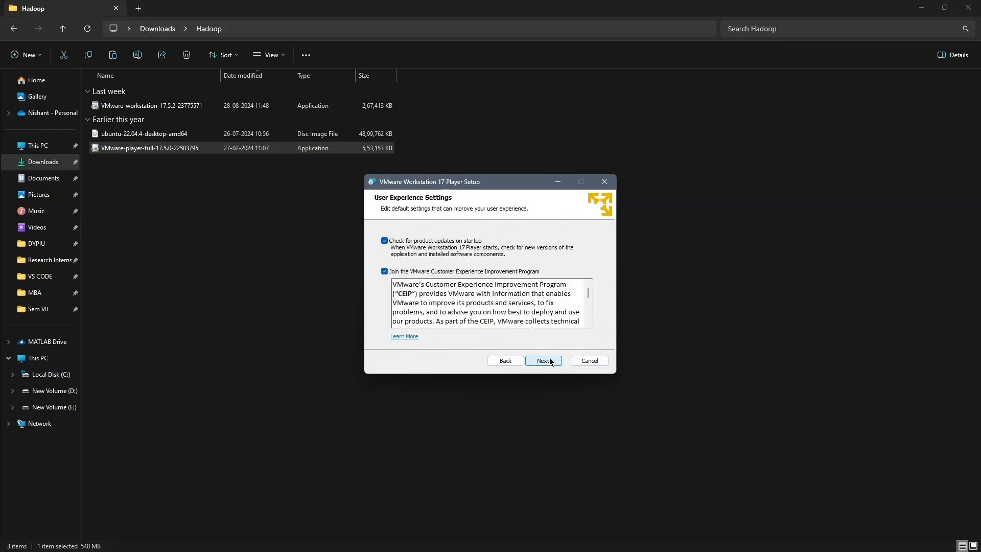
pyautogui.click(543, 361)
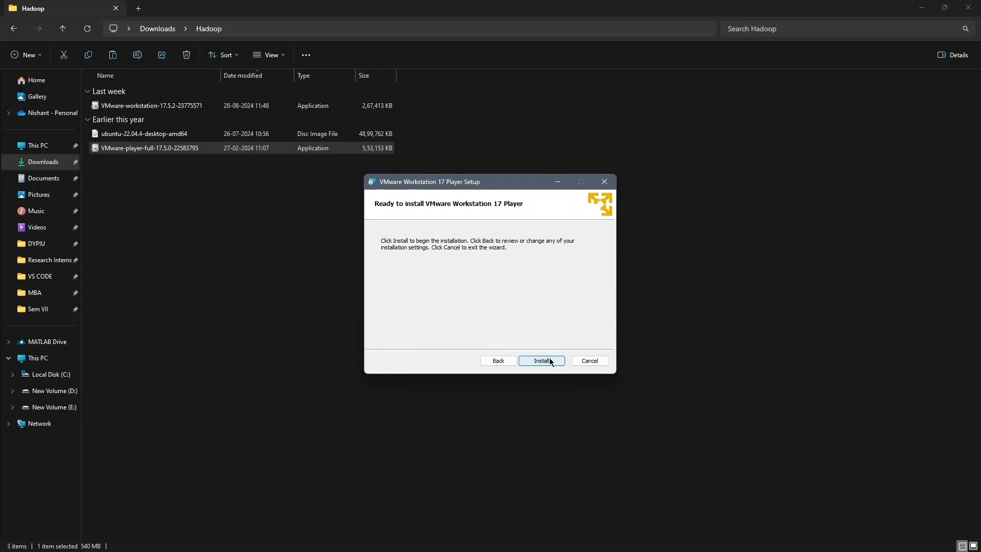
pyautogui.click(542, 361)
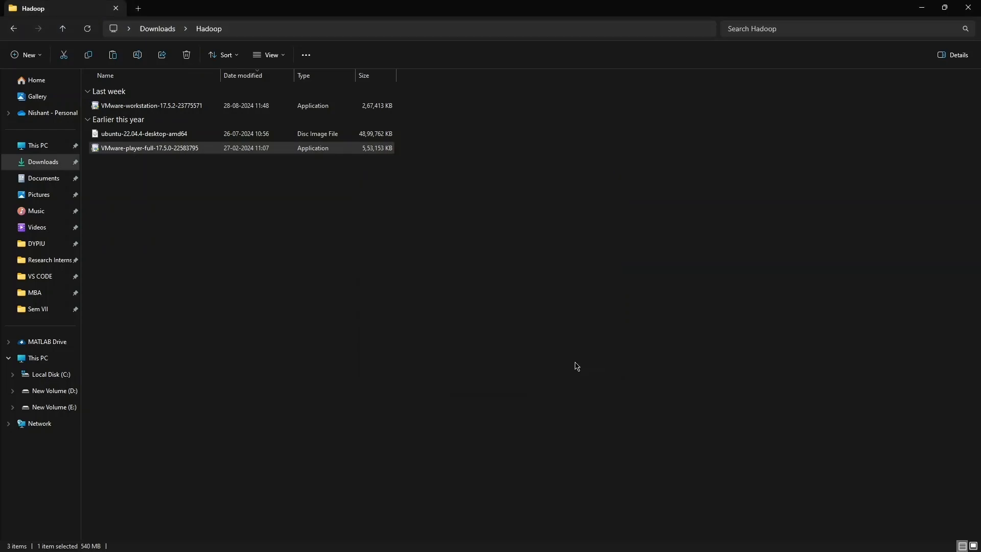
# Search 'vm' to launch VMware Player and choose free non-commercial use
pyautogui.click(411, 539)
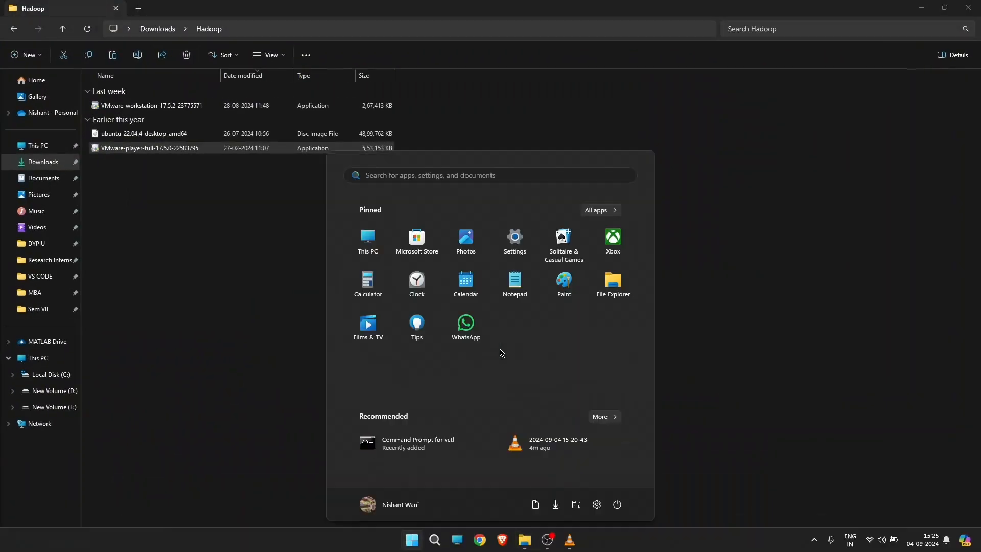
pyautogui.write('vm')
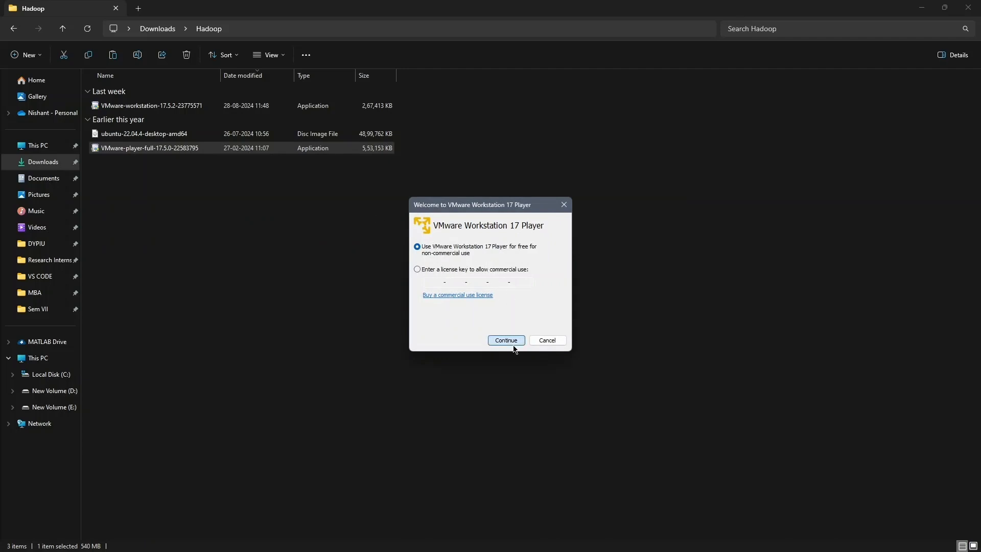
pyautogui.click(506, 341)
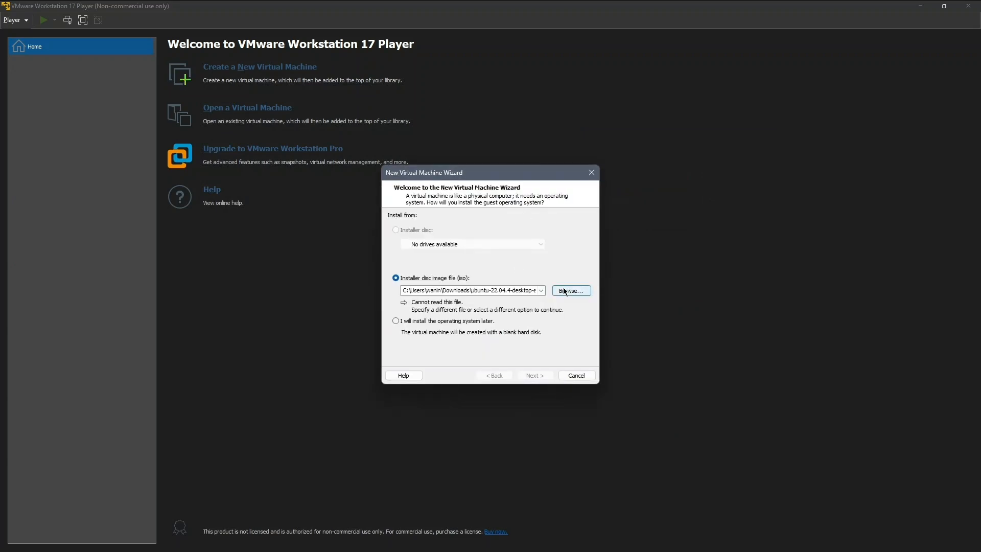
# Select ubuntu-22.04.4-desktop-amd64 from the Hadoop folder as the installer disc image
pyautogui.click(571, 291)
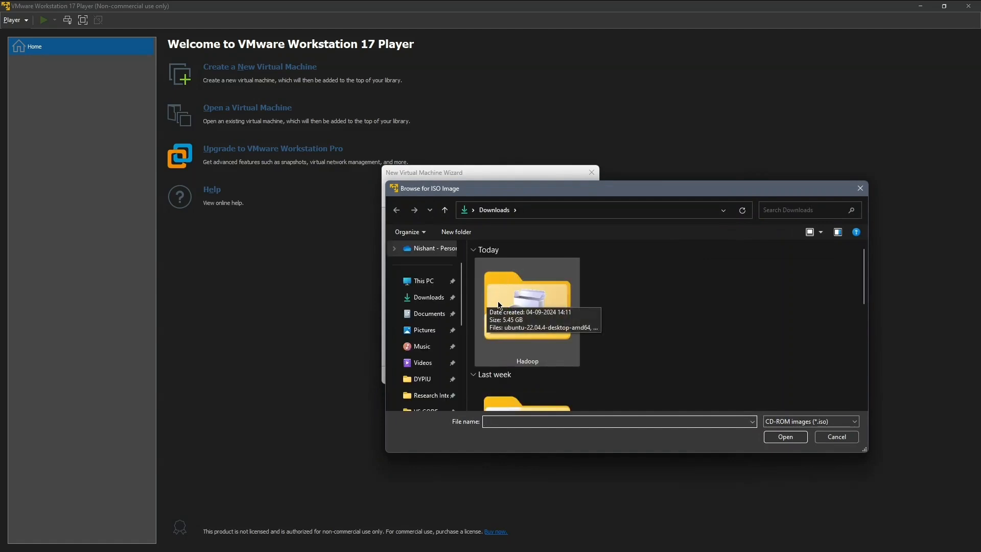
pyautogui.doubleClick(527, 296)
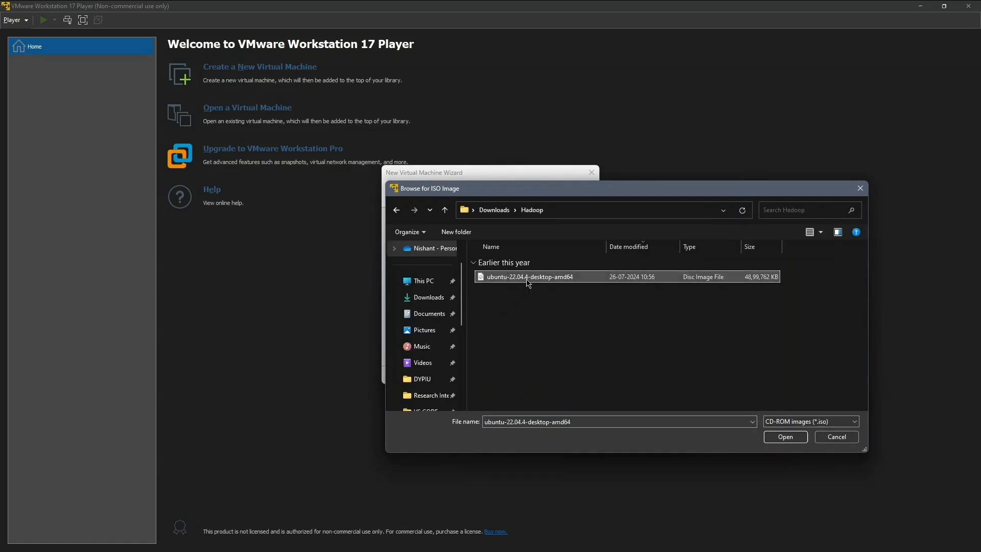
pyautogui.click(785, 437)
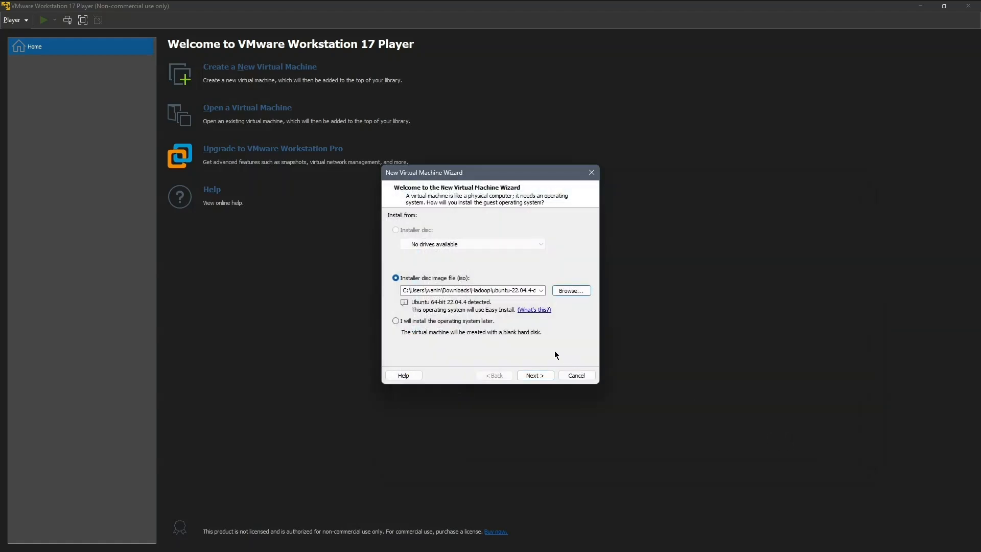
pyautogui.moveTo(524, 326)
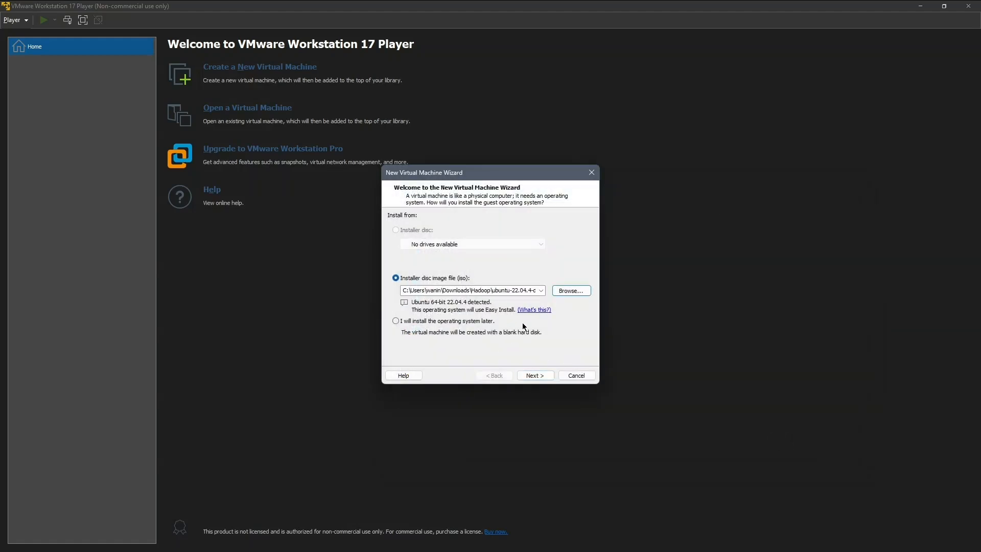
# Enter full name 'N', user name 'waninishant' and a confirmed password for Easy Install
pyautogui.click(535, 375)
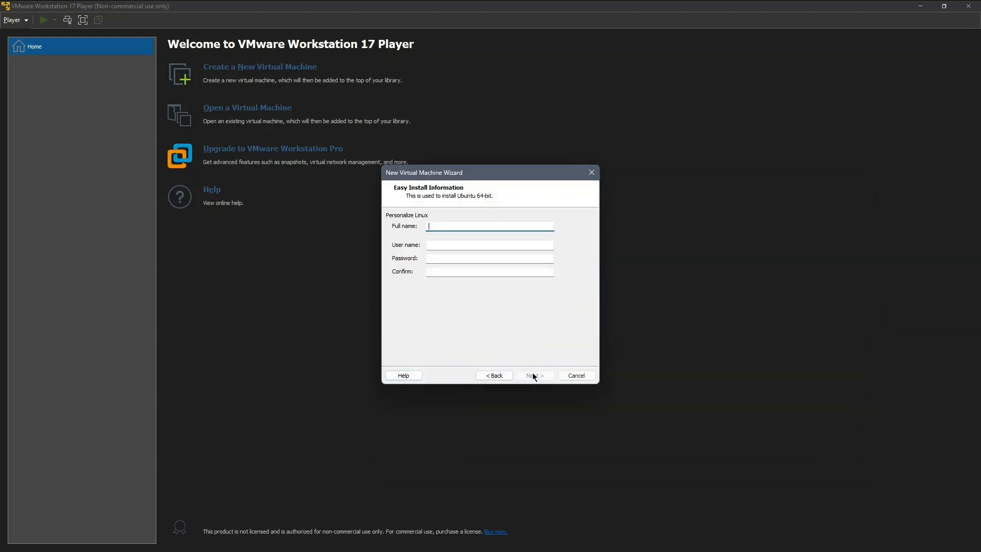
pyautogui.write('Nishant Wani')
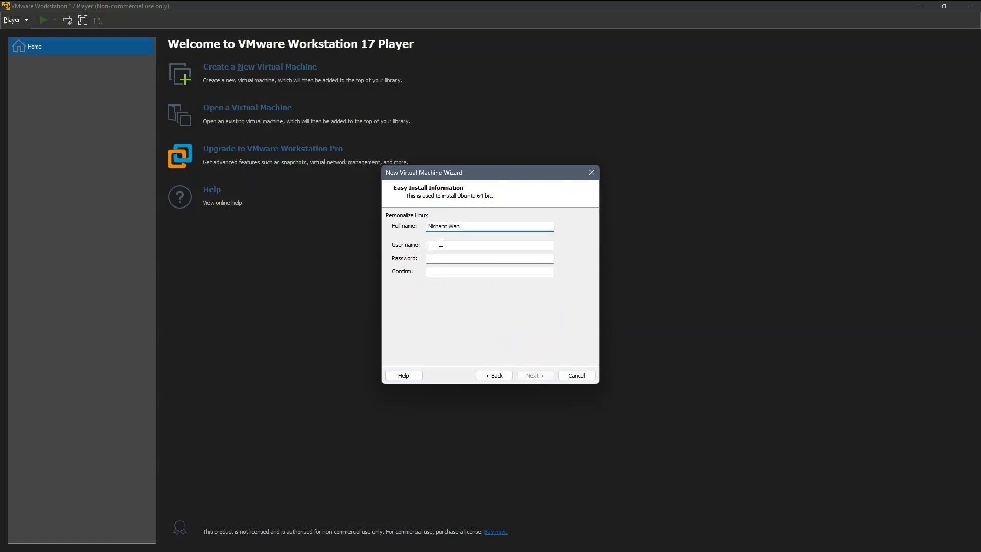
pyautogui.write('waninishant')
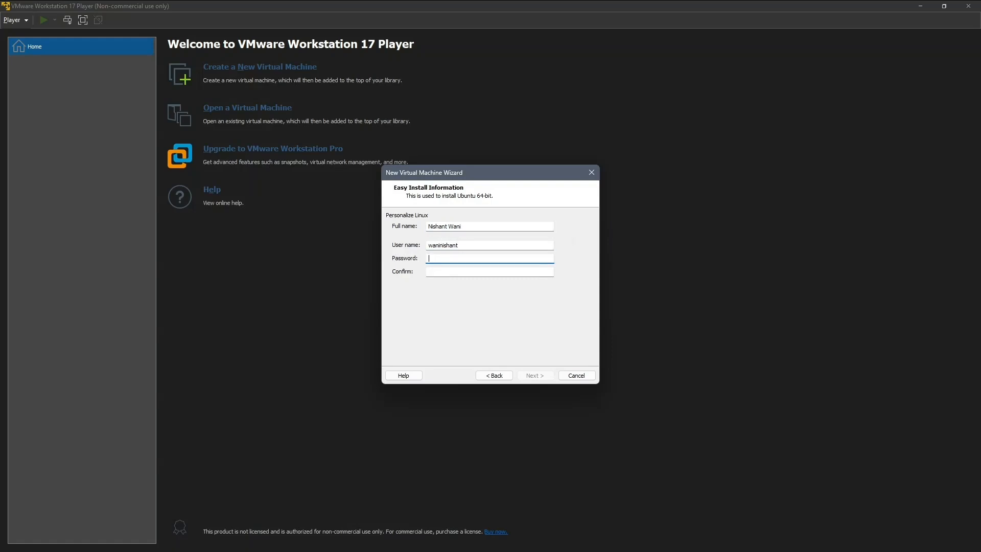
pyautogui.write('••••••')
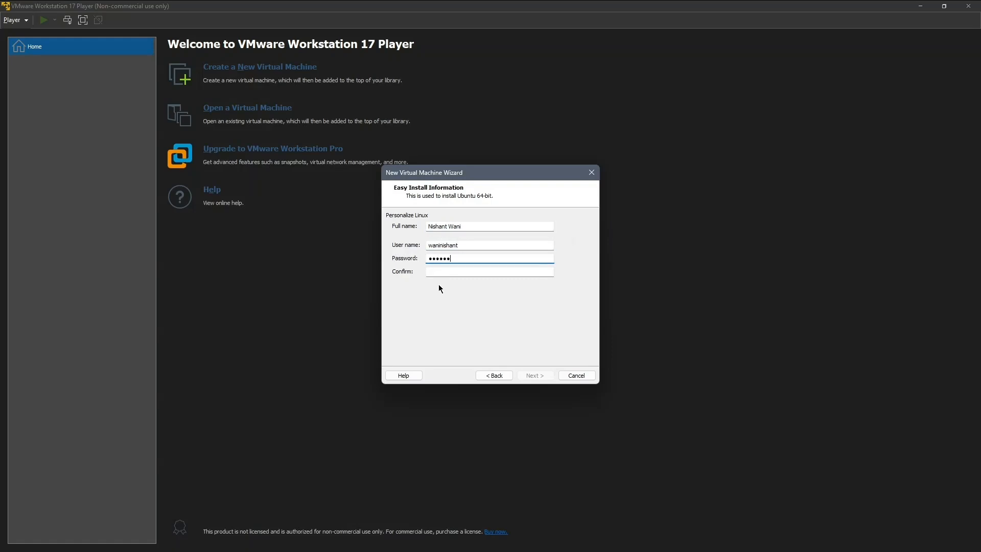
pyautogui.write('••••••')
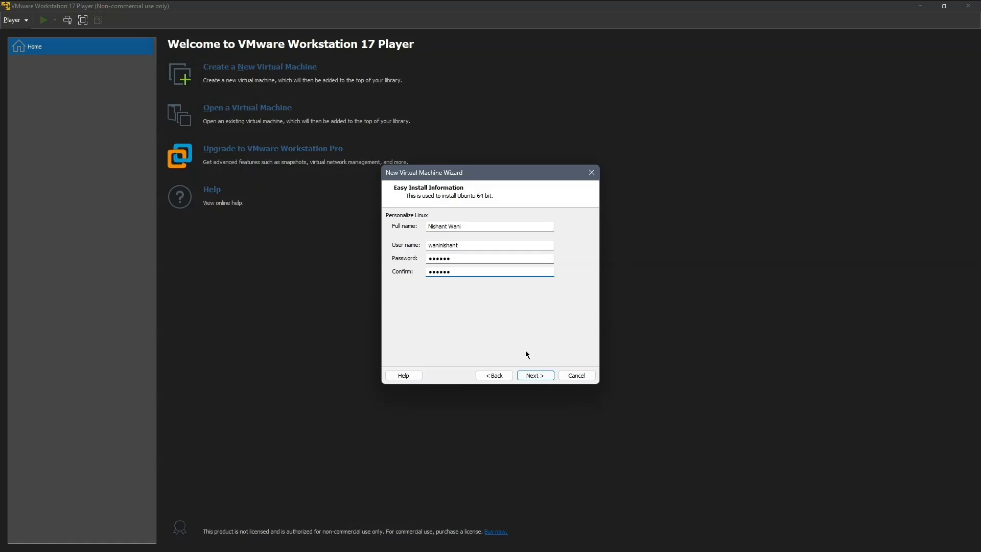
pyautogui.click(535, 375)
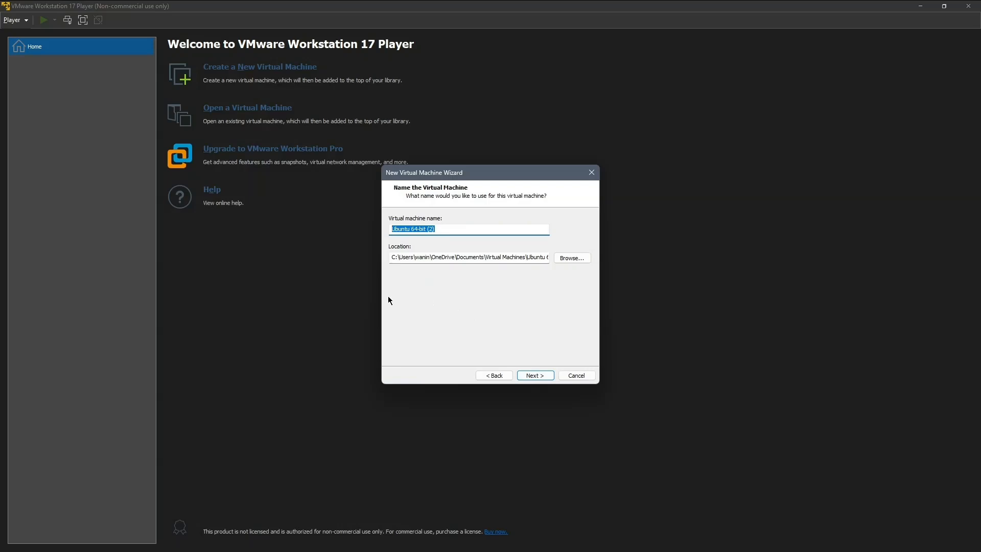
pyautogui.moveTo(393, 253)
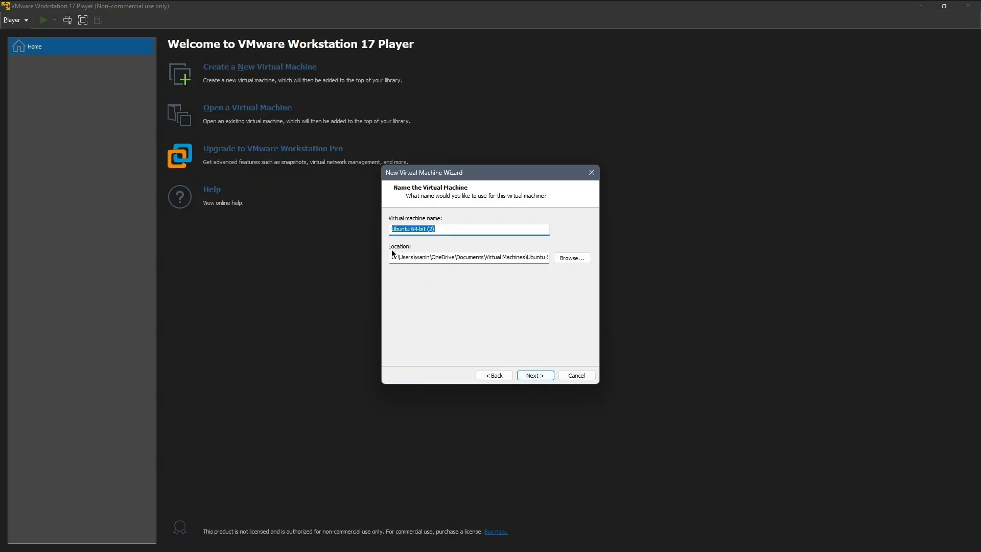
# Keep the default machine name 'Ubuntu 64-bit (2)' and its default location
pyautogui.click(444, 228)
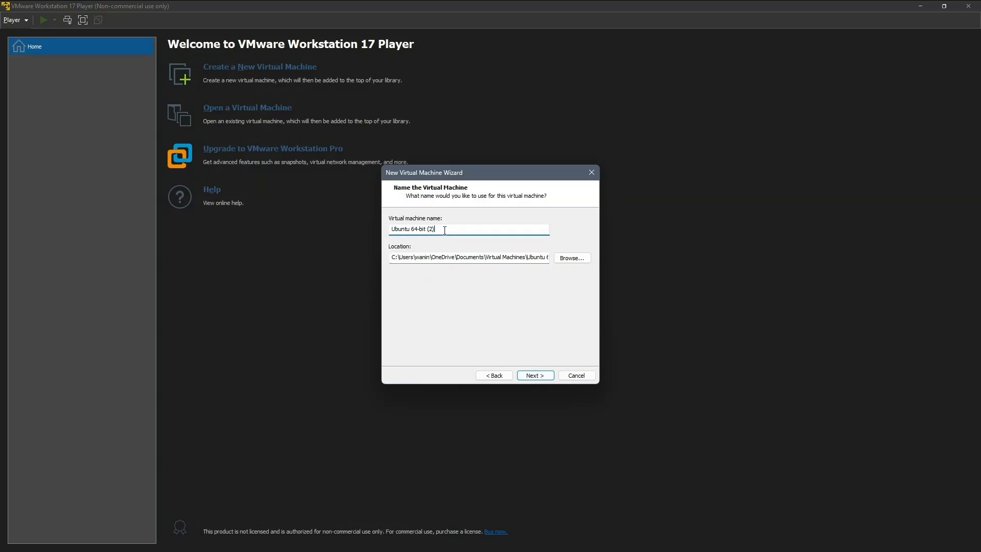
pyautogui.moveTo(432, 273)
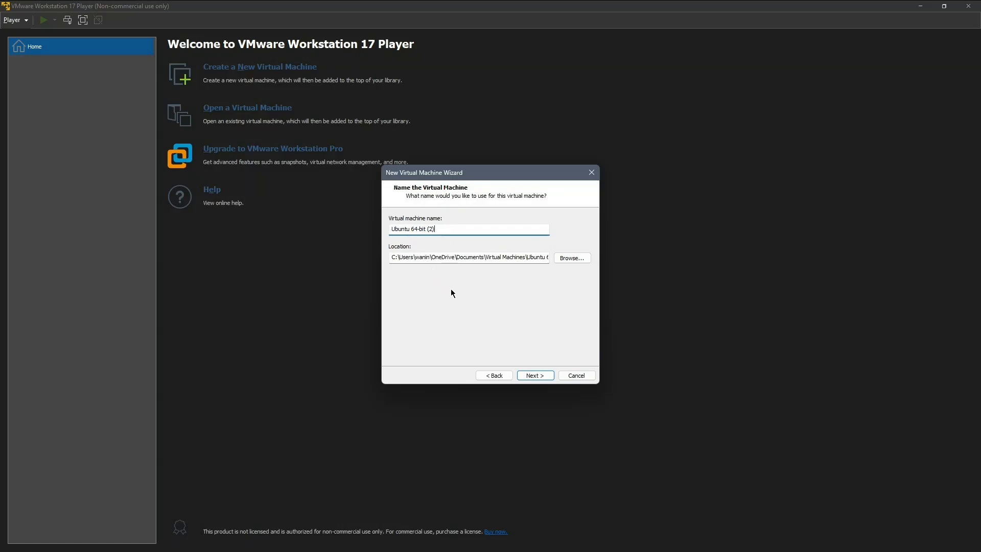
pyautogui.click(535, 375)
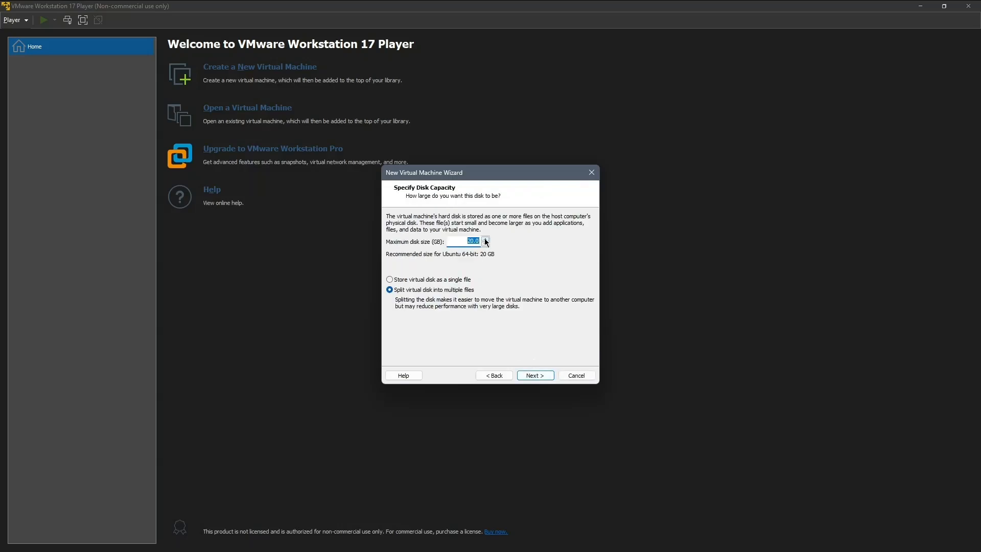
# Set the maximum disk size to 30 GB, stored as a single file
pyautogui.click(485, 238)
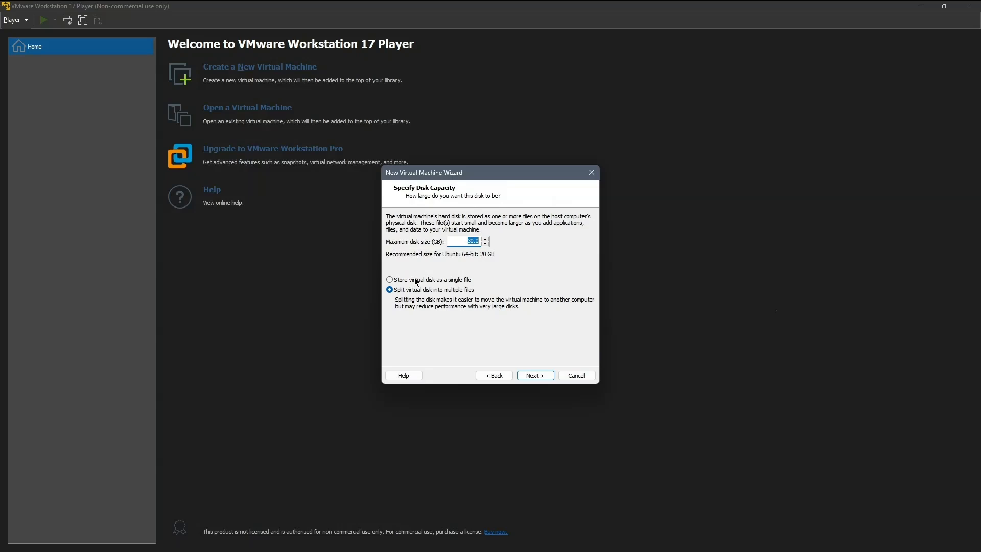
pyautogui.click(390, 279)
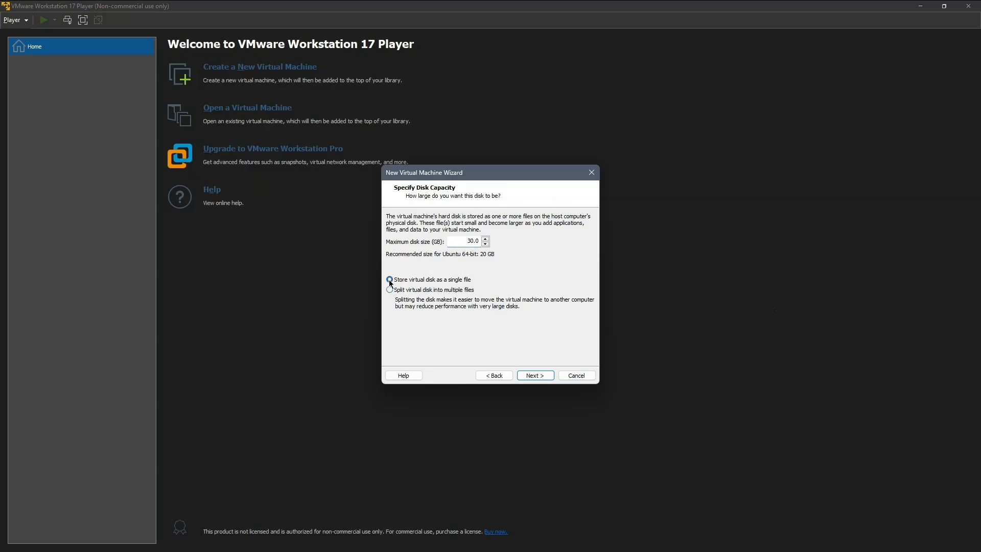
pyautogui.click(389, 279)
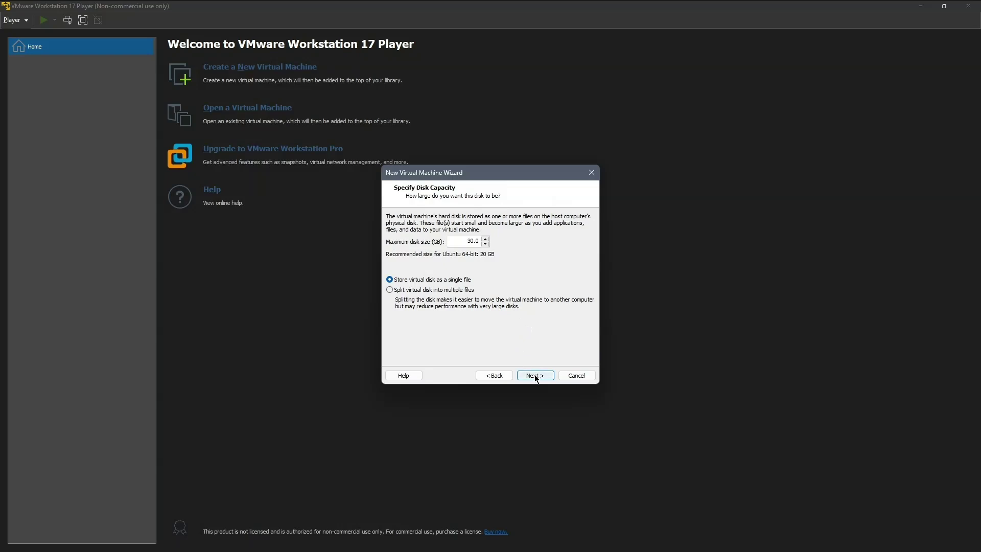
pyautogui.click(535, 375)
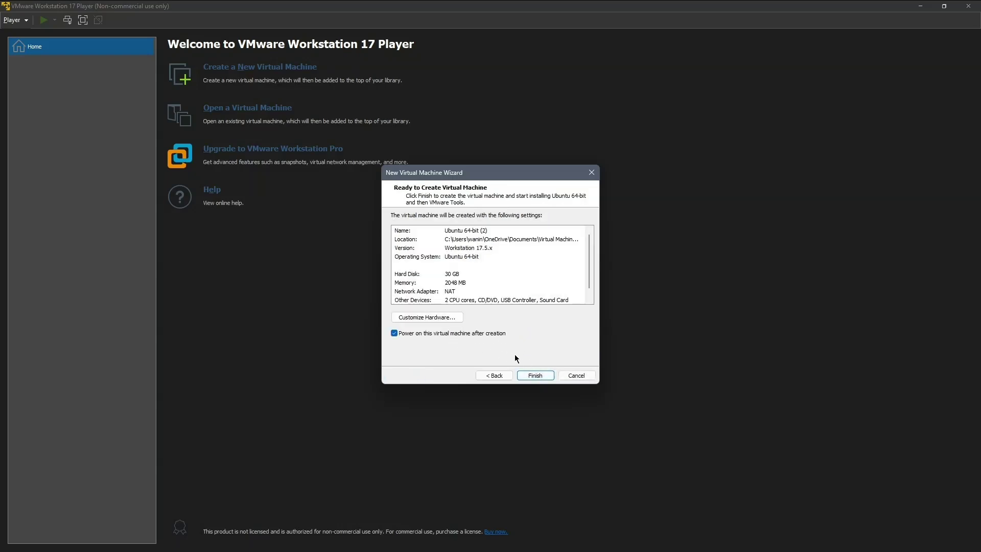
# Open the hardware customization dialog showing 2 GB memory and 2 processors
pyautogui.click(427, 316)
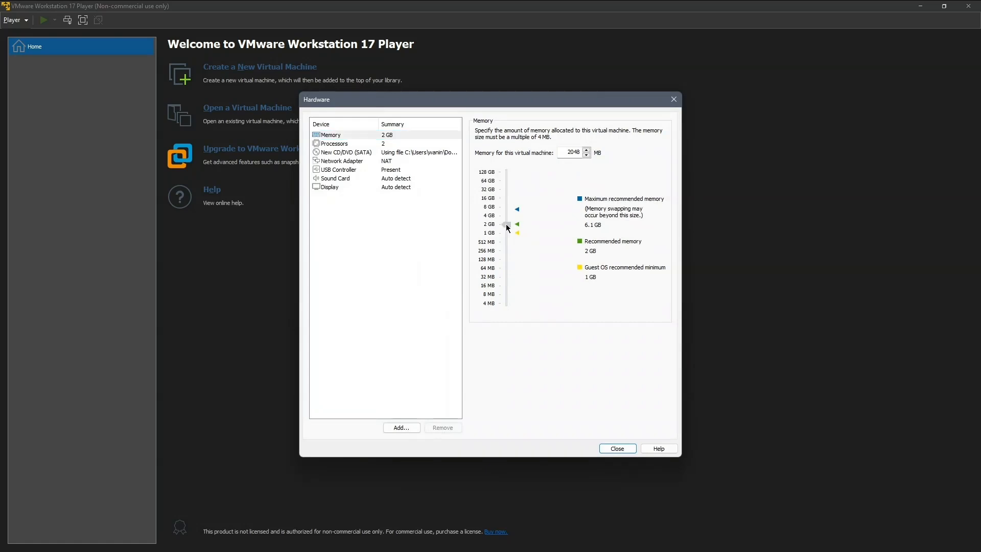
# Raise memory to 4 GB and keep the processor cores at 2
pyautogui.moveTo(507, 224); pyautogui.dragTo(507, 215)
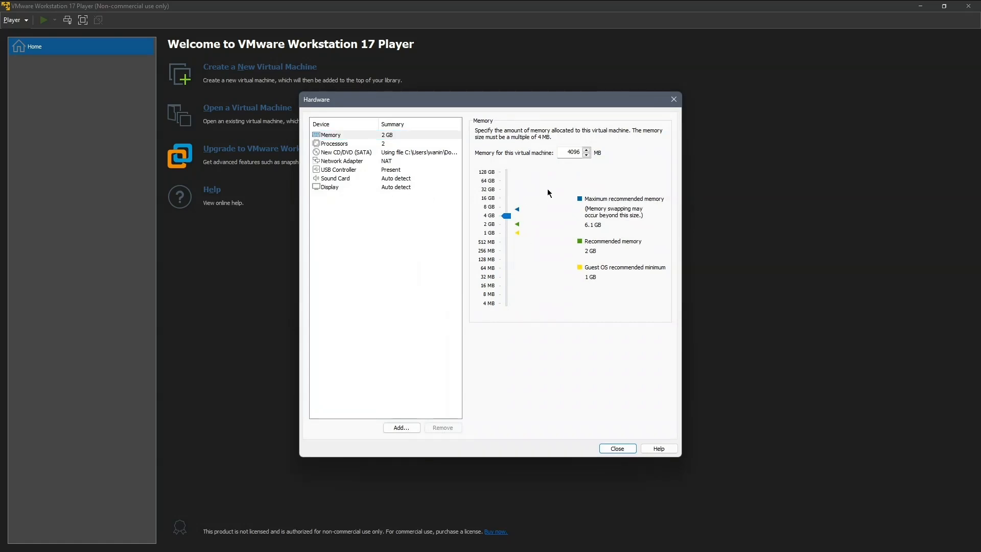
pyautogui.click(335, 143)
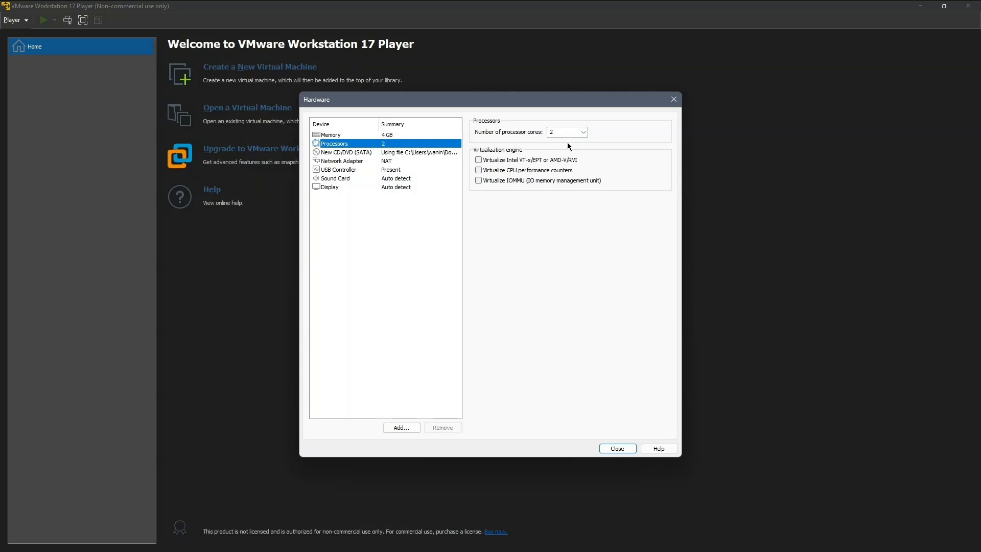
pyautogui.click(583, 132)
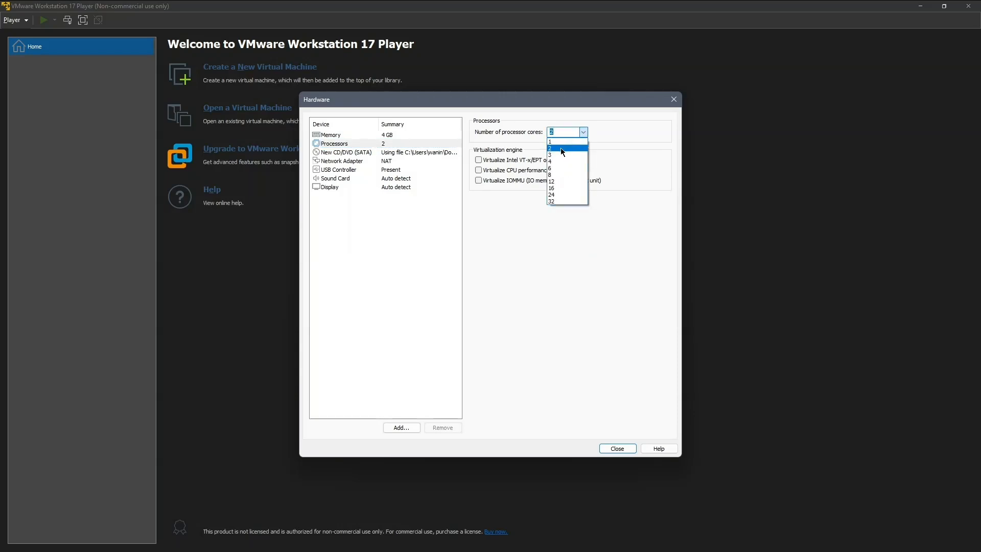
pyautogui.click(342, 160)
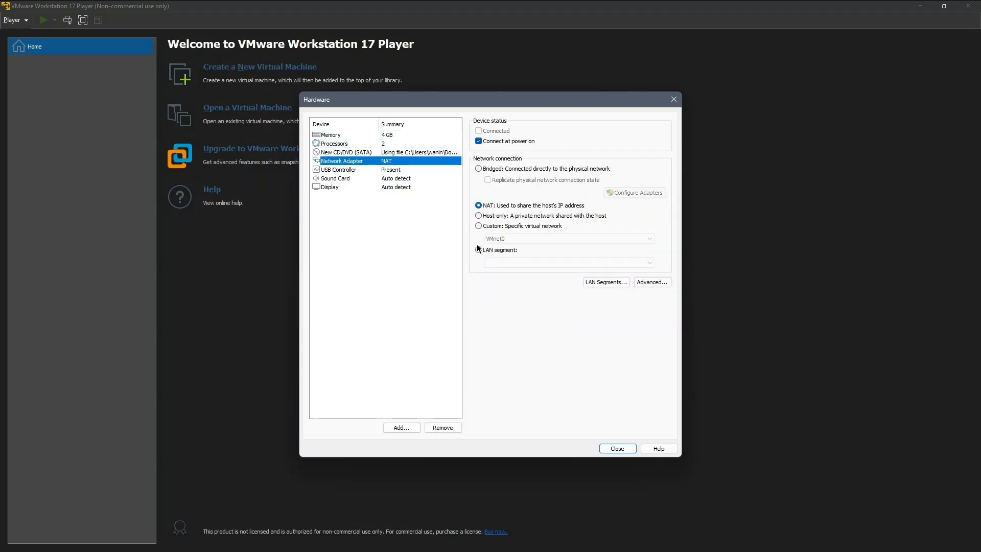
# Set the network adapter to Bridged and close the hardware dialog
pyautogui.click(479, 169)
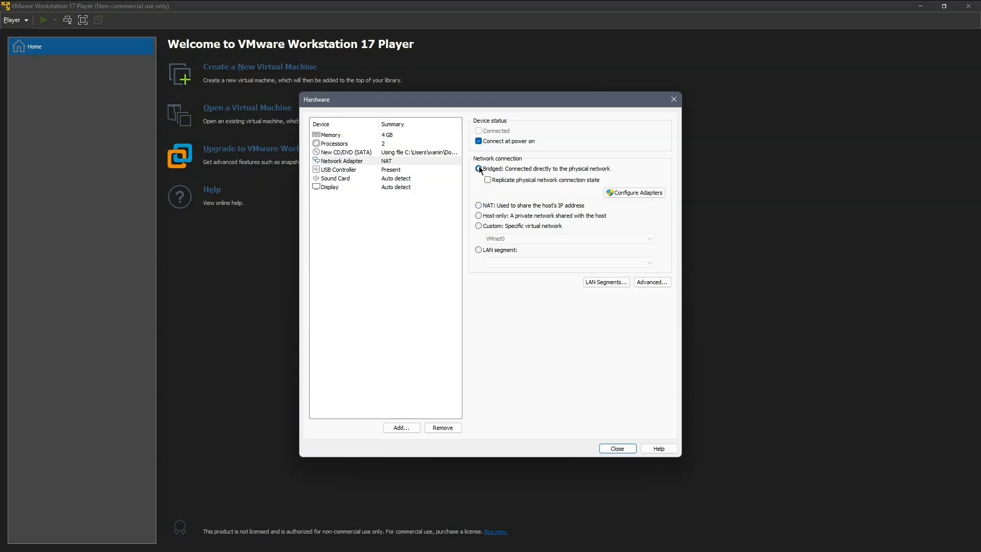
pyautogui.click(479, 169)
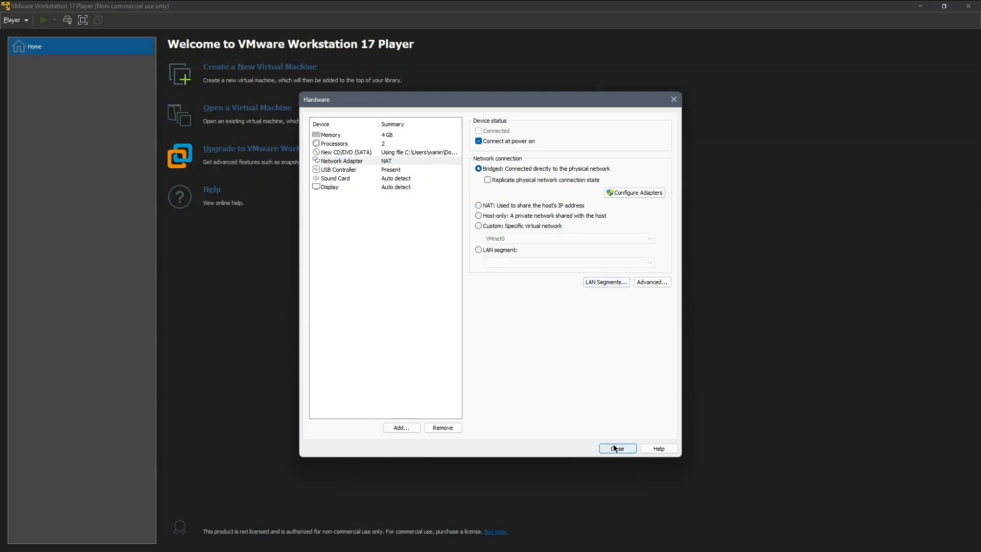
pyautogui.click(618, 448)
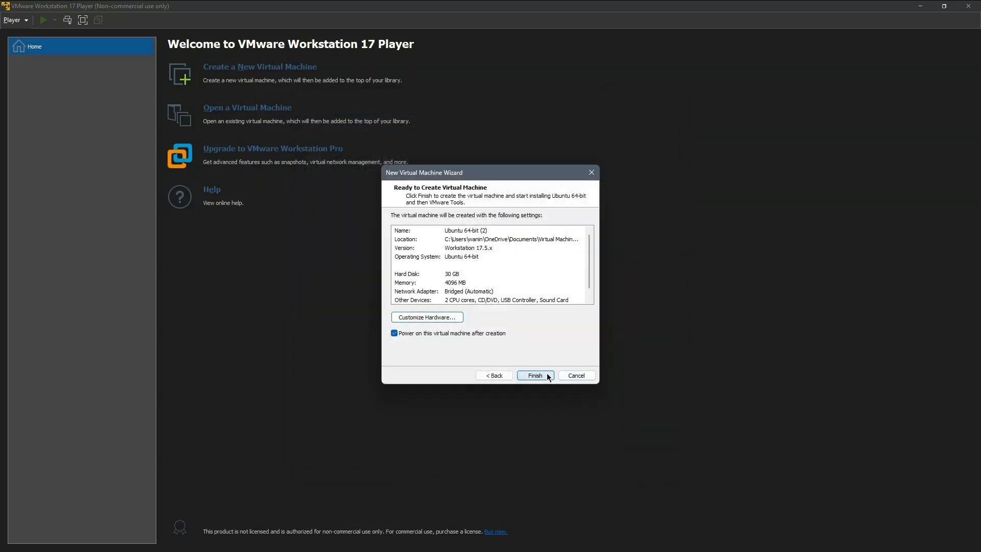
# Finish the wizard so the Ubuntu 64-bit (2) machine powers on and boots
pyautogui.click(535, 375)
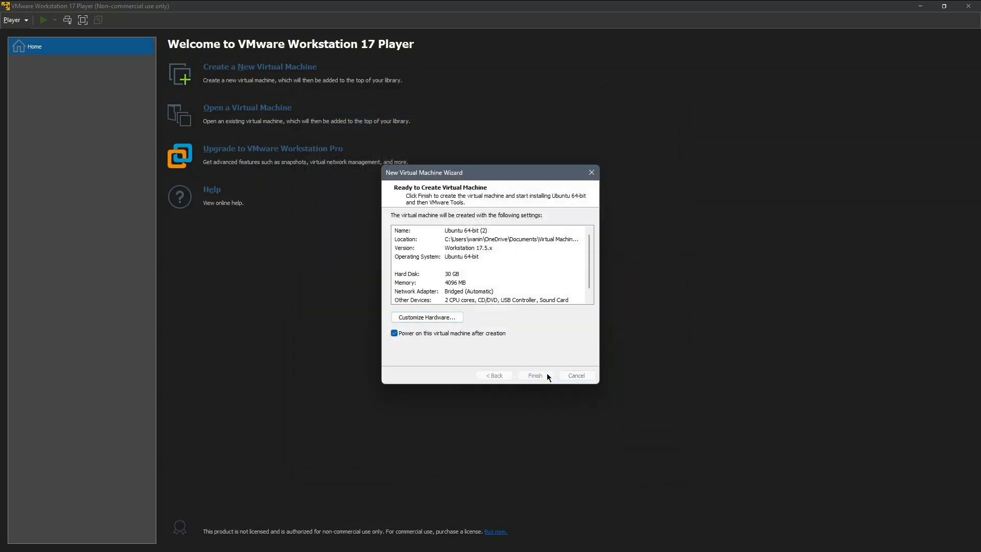
pyautogui.click(535, 375)
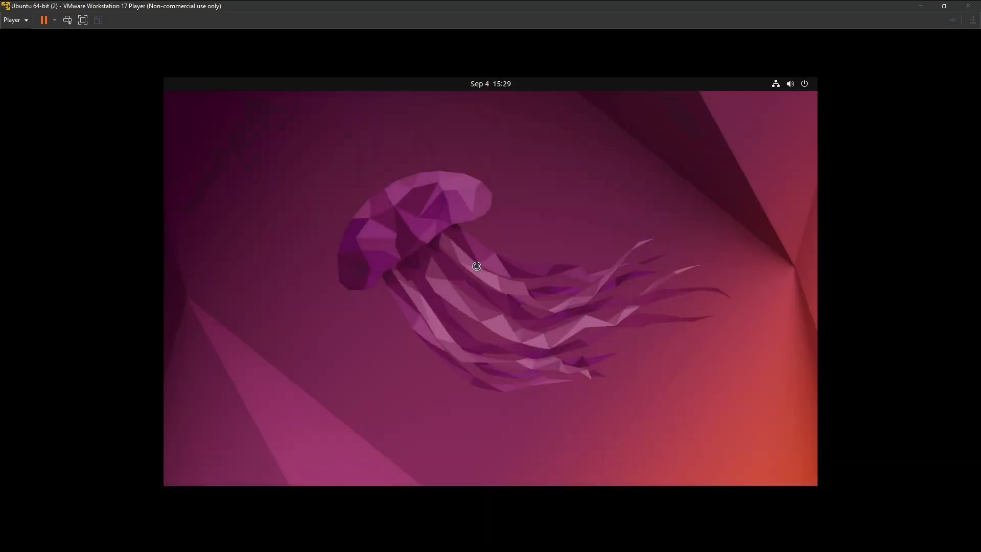
pyautogui.moveTo(503, 229)
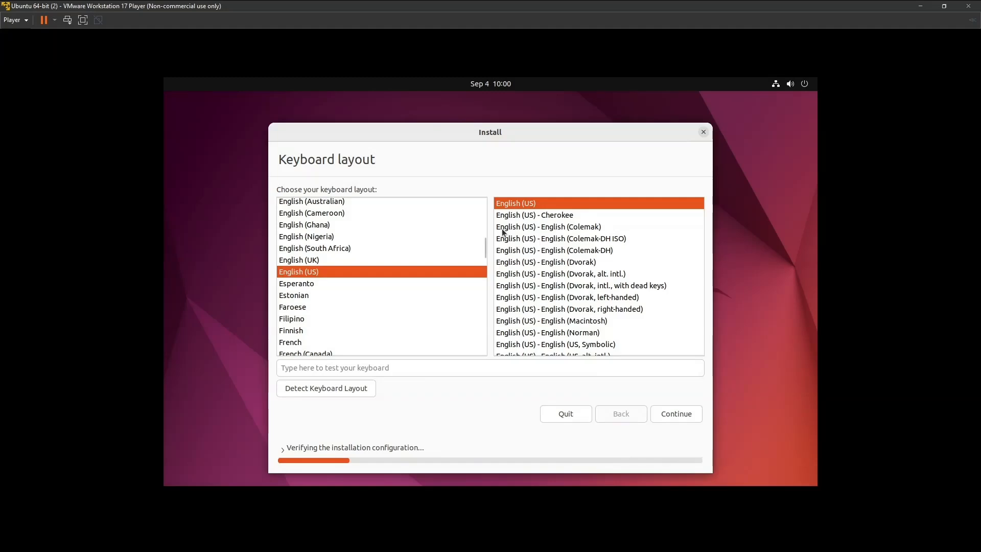
pyautogui.moveTo(300, 249)
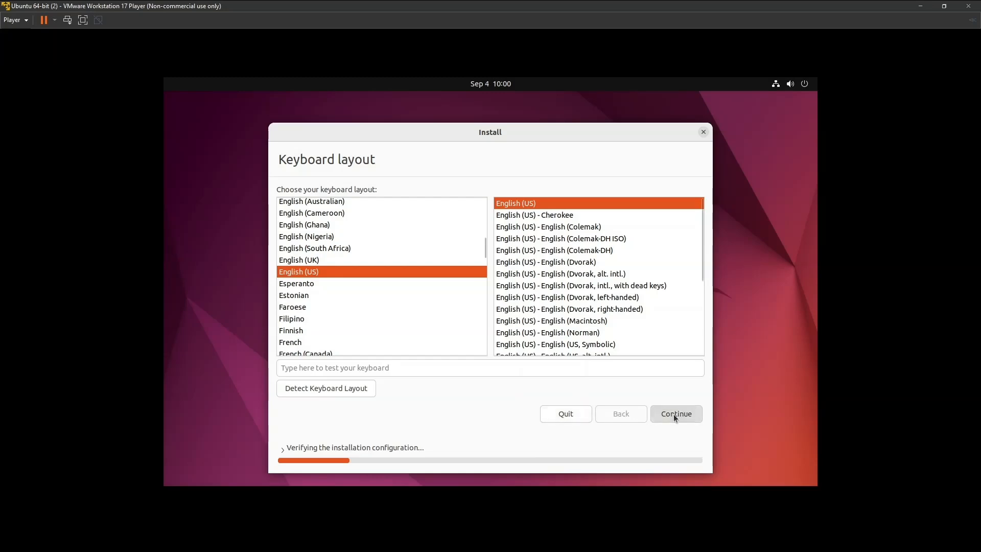
# Accept the English (US) keyboard layout and Normal installation with updates downloaded
pyautogui.click(676, 414)
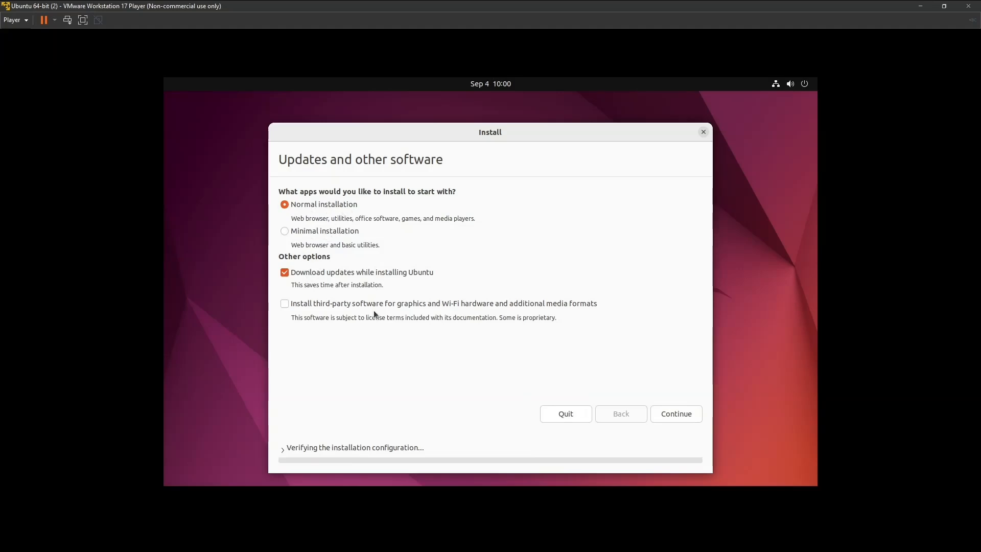
pyautogui.click(676, 414)
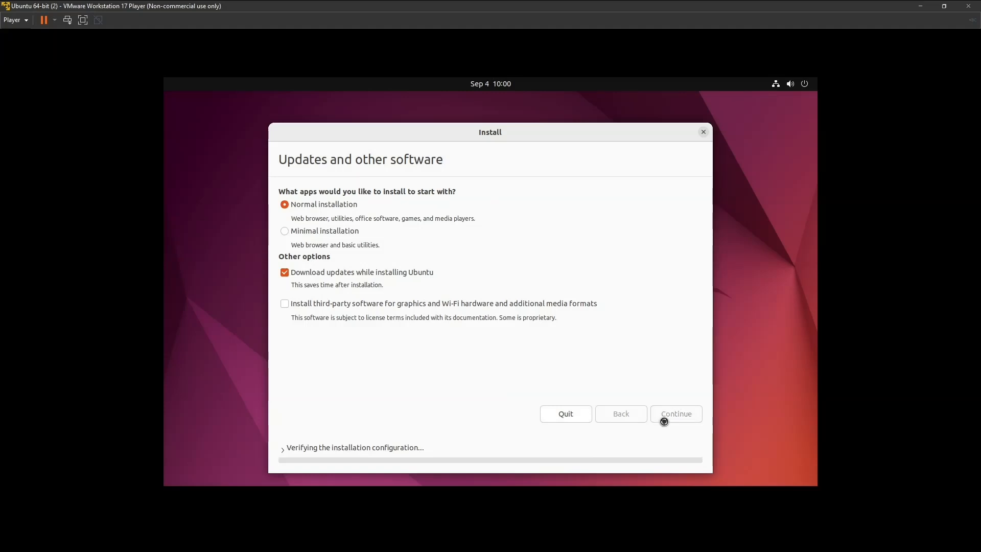
pyautogui.click(676, 414)
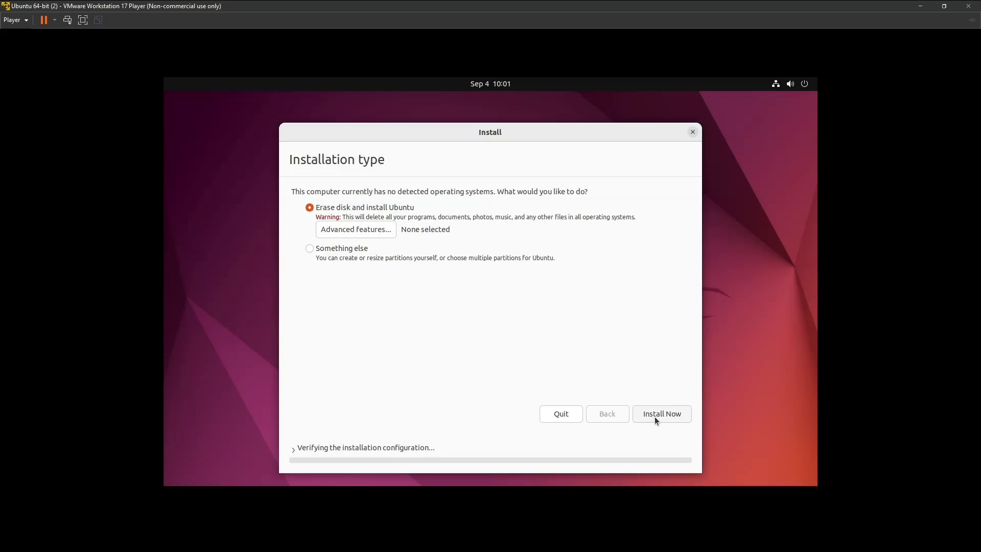
# Choose Erase disk and install Ubuntu, Install Now, and approve writing partition changes
pyautogui.click(661, 414)
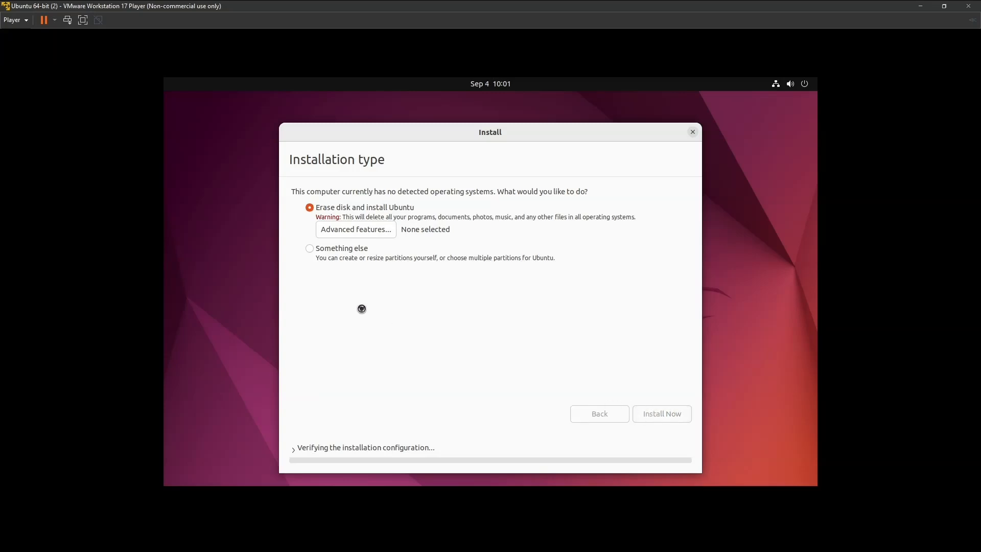
pyautogui.click(662, 414)
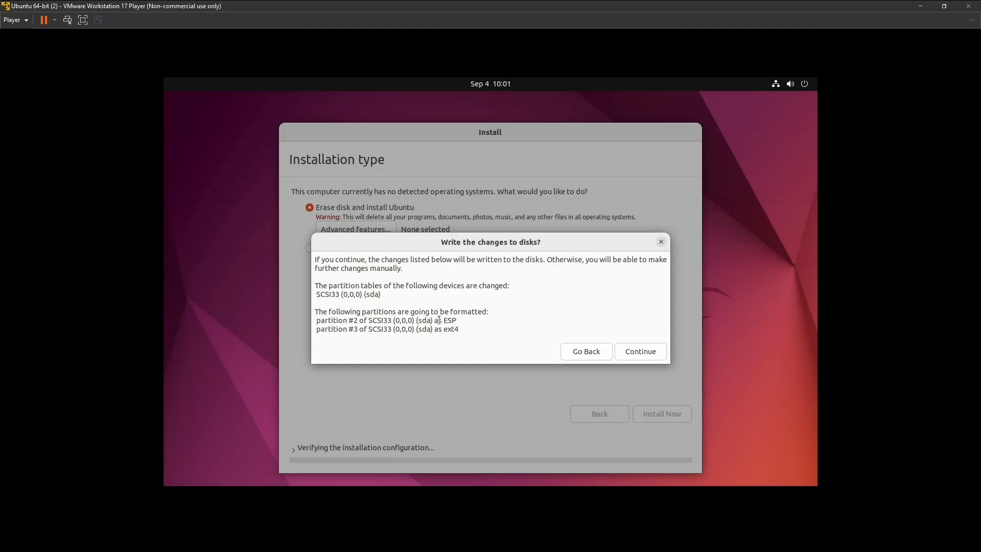
pyautogui.moveTo(655, 348)
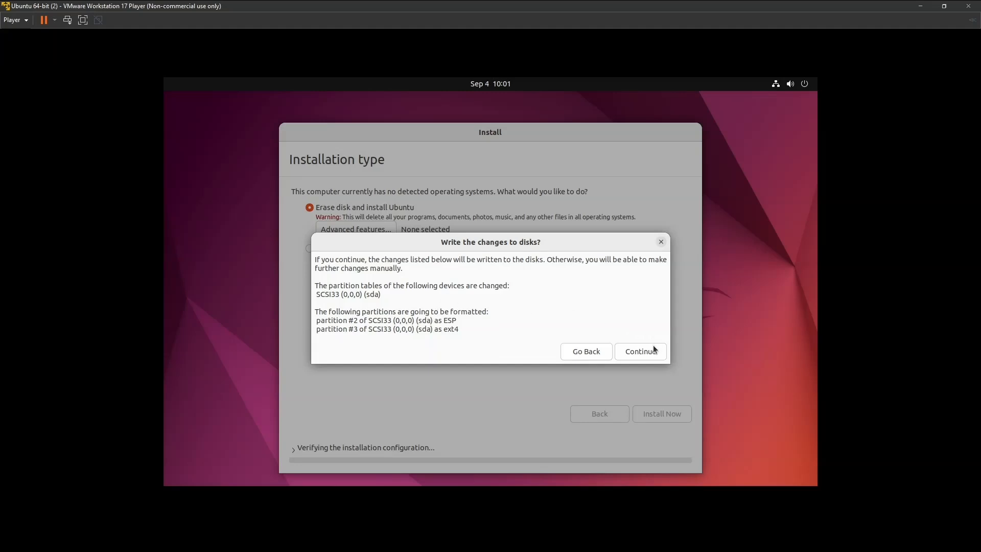
pyautogui.click(641, 351)
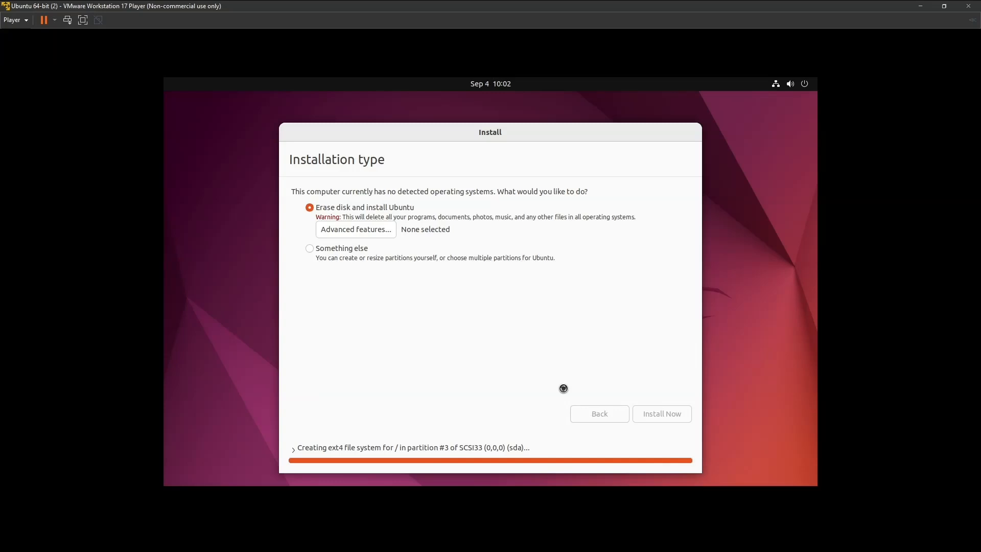
pyautogui.click(662, 413)
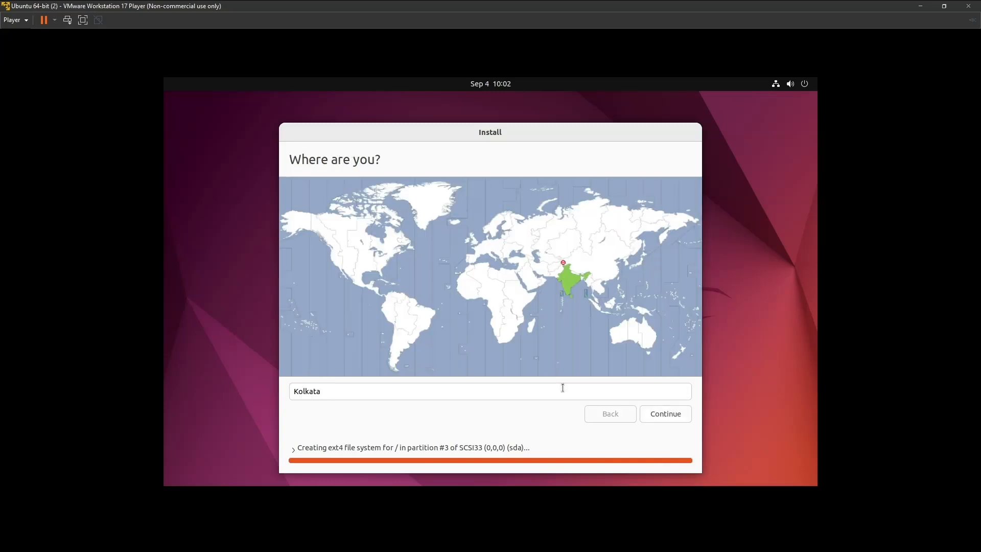
pyautogui.moveTo(593, 410)
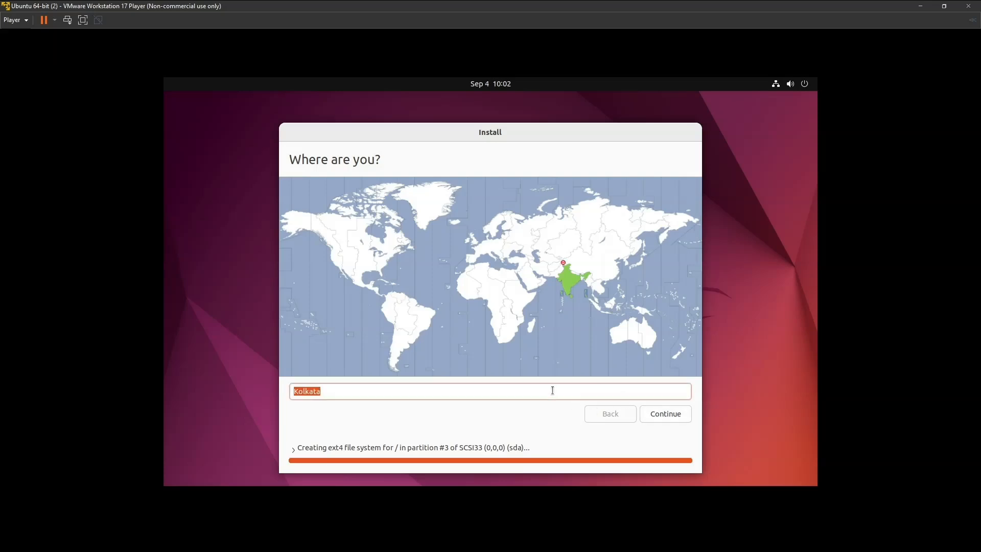
# Set the location to Pune (Maharashtra, India) and continue
pyautogui.write('Pune')
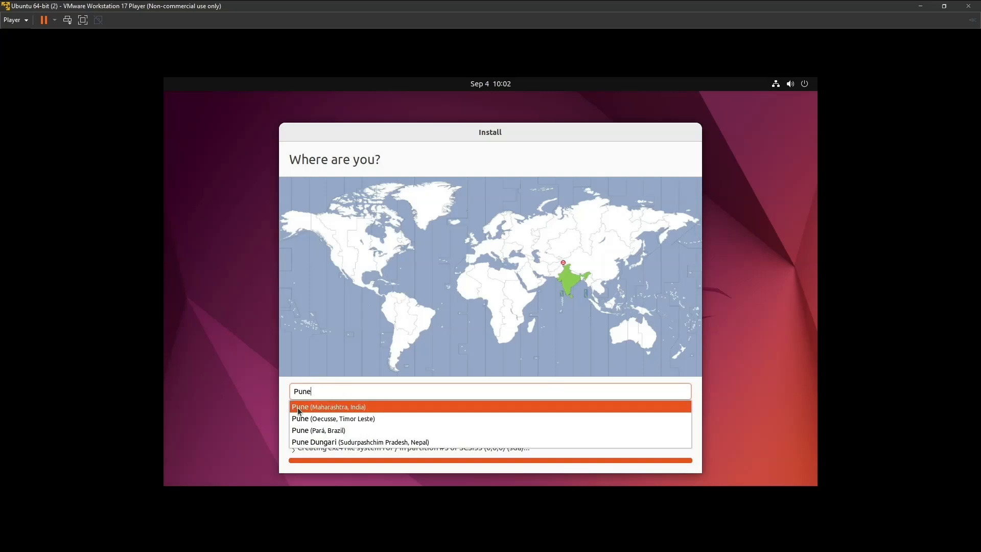
pyautogui.click(327, 407)
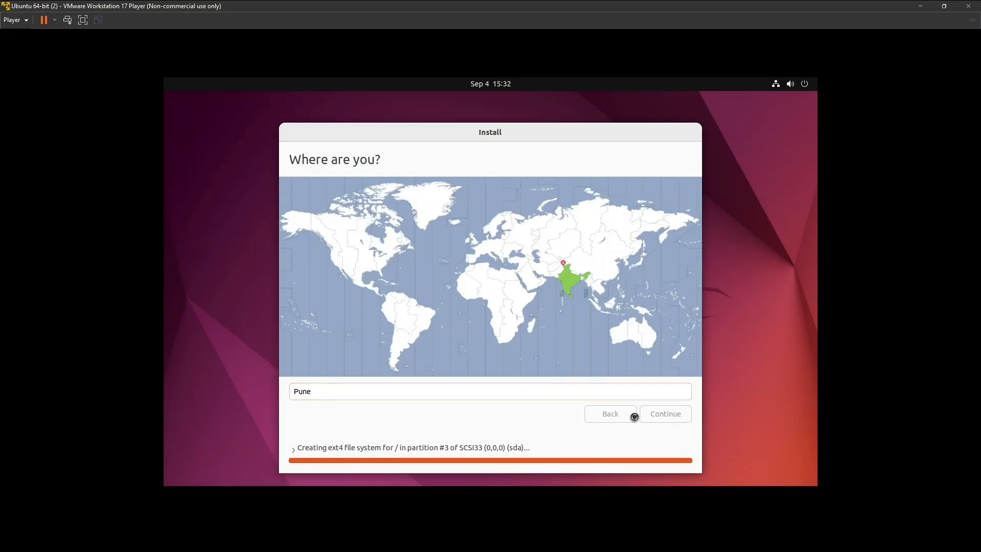
pyautogui.click(666, 414)
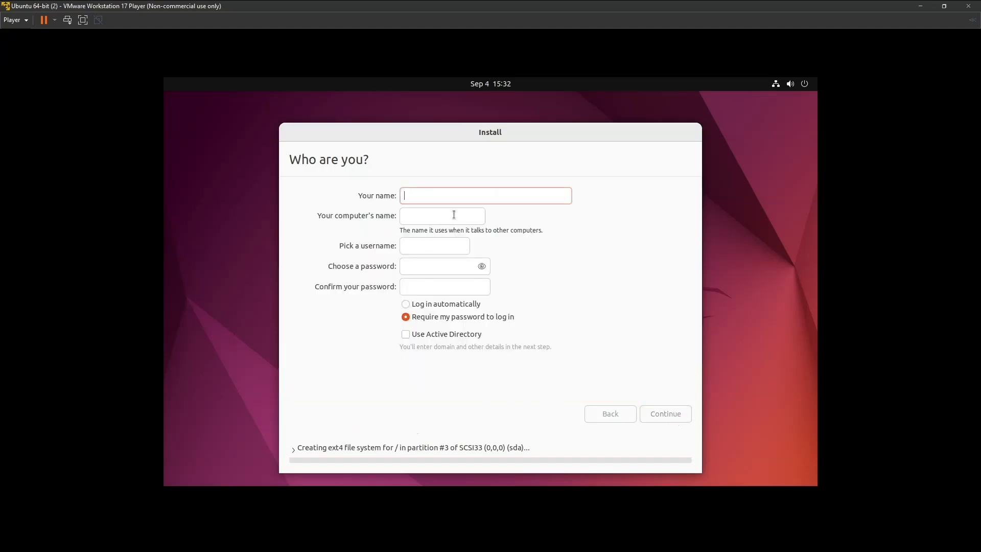
# Create user 'Nishan' with automatic login and continue the installation
pyautogui.write('Nishant Wani')
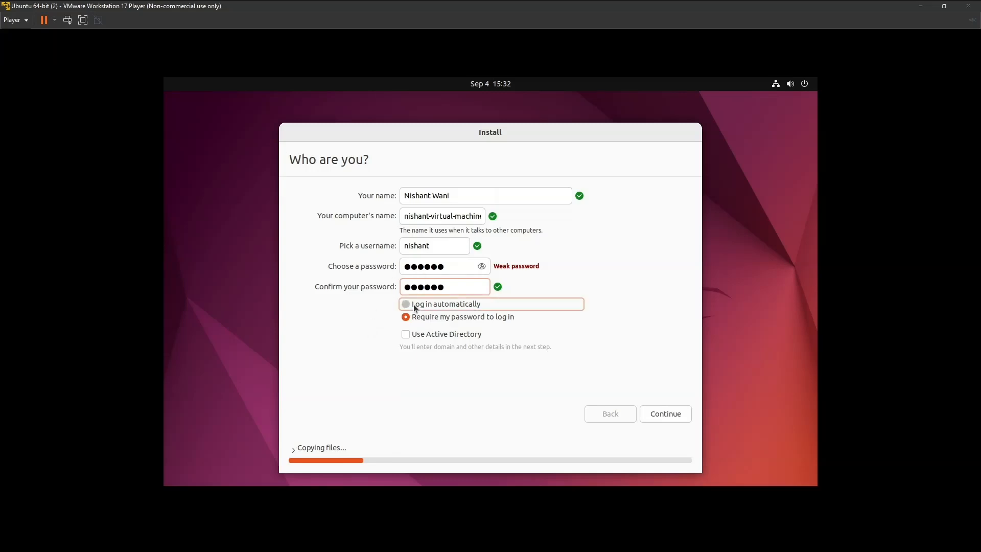
pyautogui.click(405, 305)
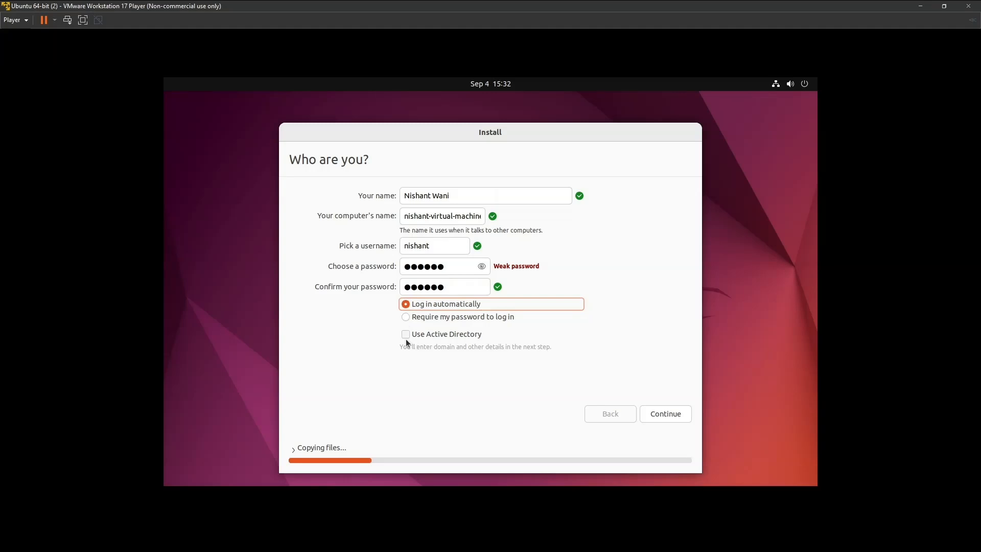
pyautogui.click(666, 414)
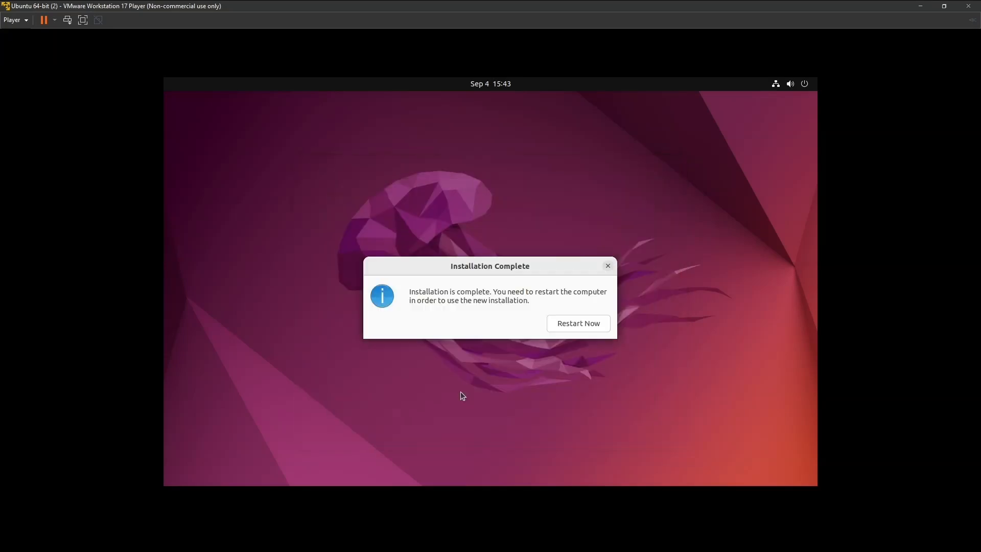
pyautogui.moveTo(563, 323)
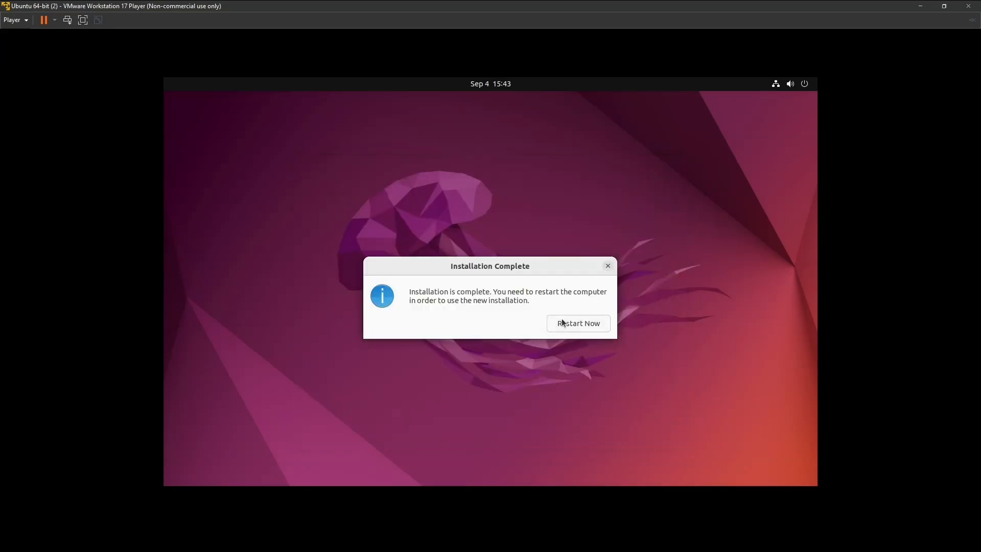
# Restart Now from the Installation Complete dialog
pyautogui.click(572, 323)
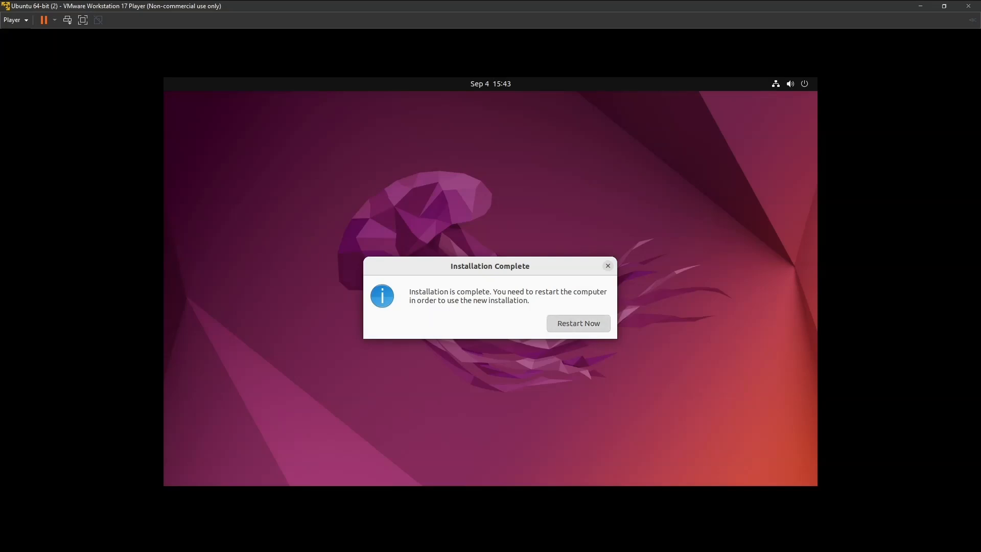
pyautogui.click(579, 323)
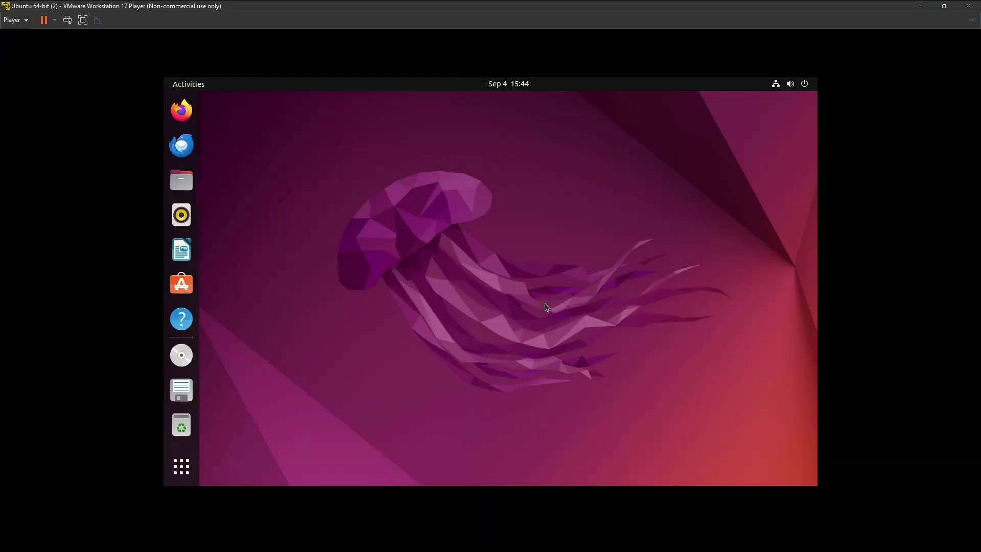
pyautogui.moveTo(512, 290)
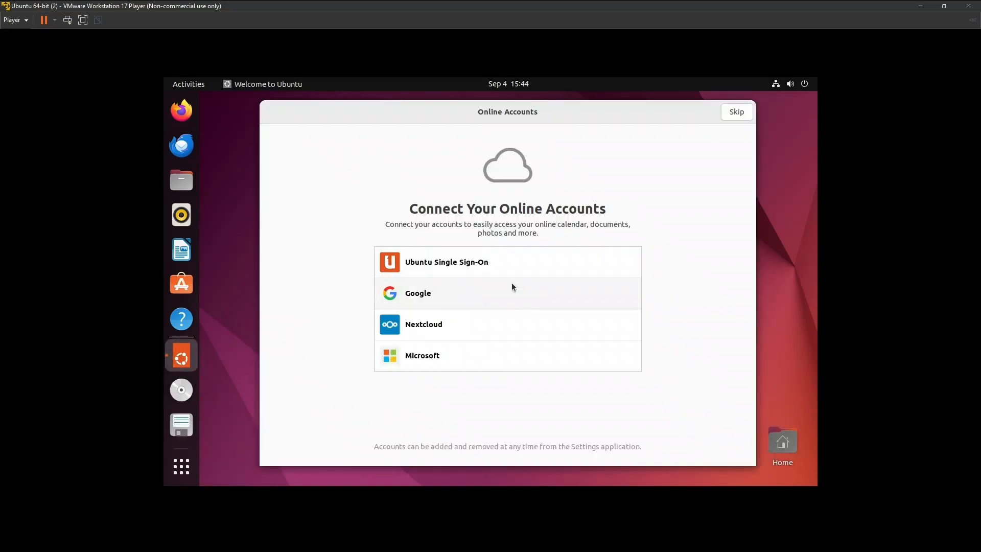
# Skip Online Accounts on the Welcome to Ubuntu page
pyautogui.click(737, 112)
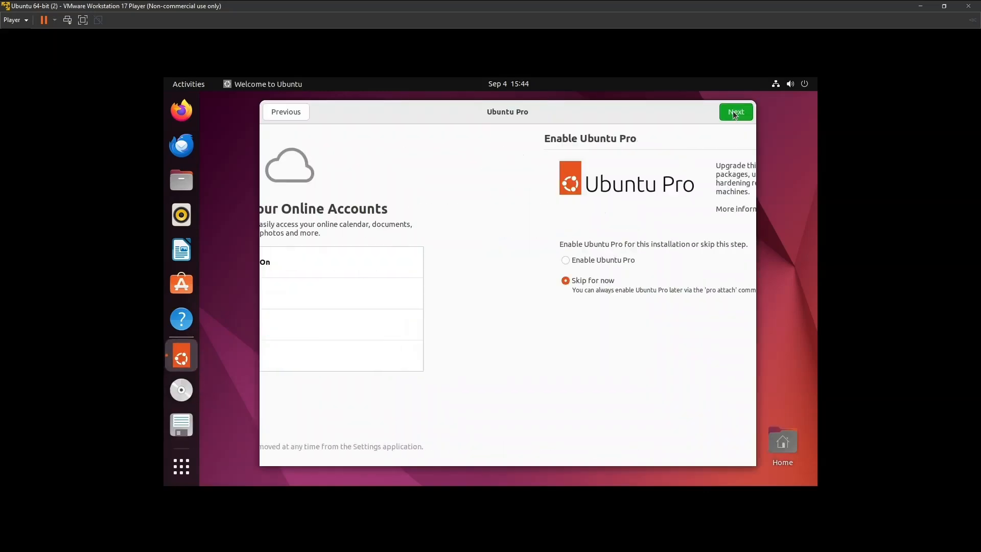